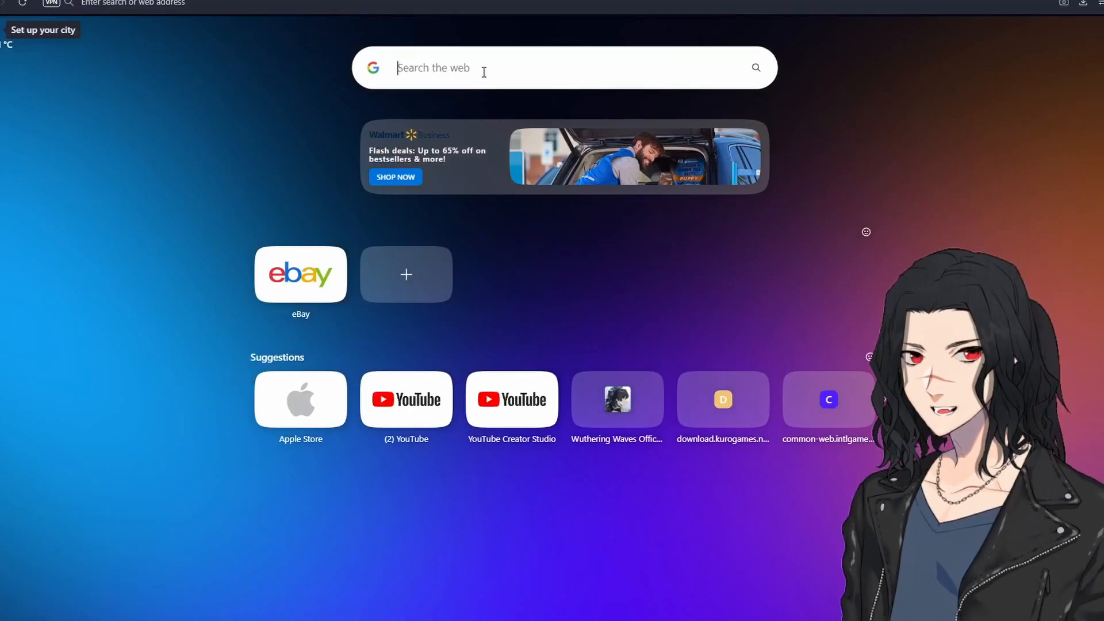
# Search Google for 'wuthering' and open the Wuthering Waves Official Website result
pyautogui.write('wuthering waves')
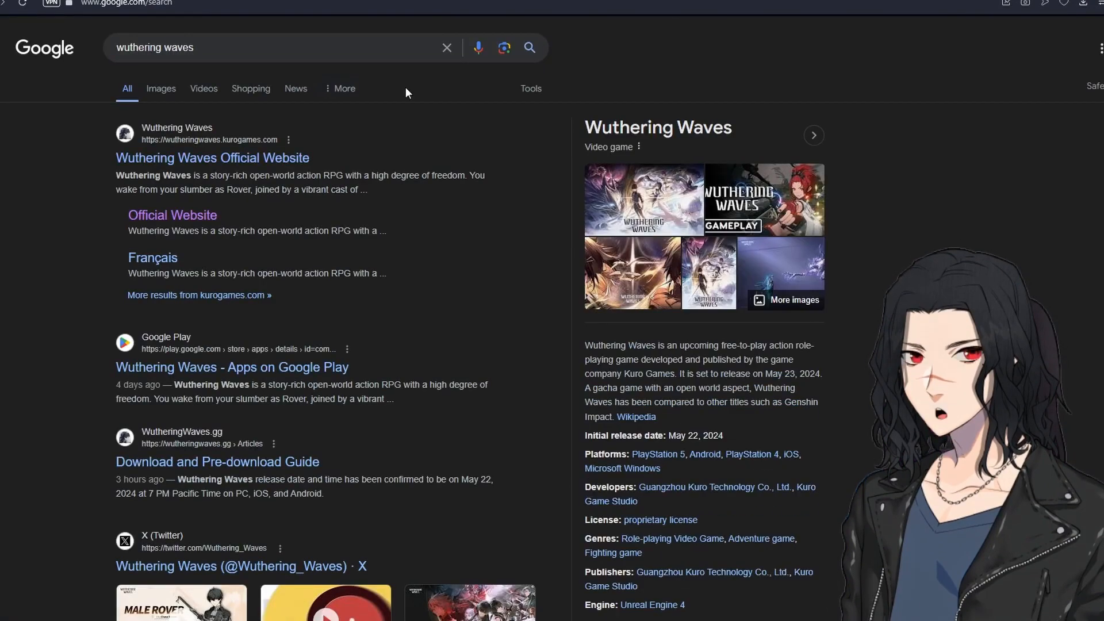
pyautogui.click(212, 158)
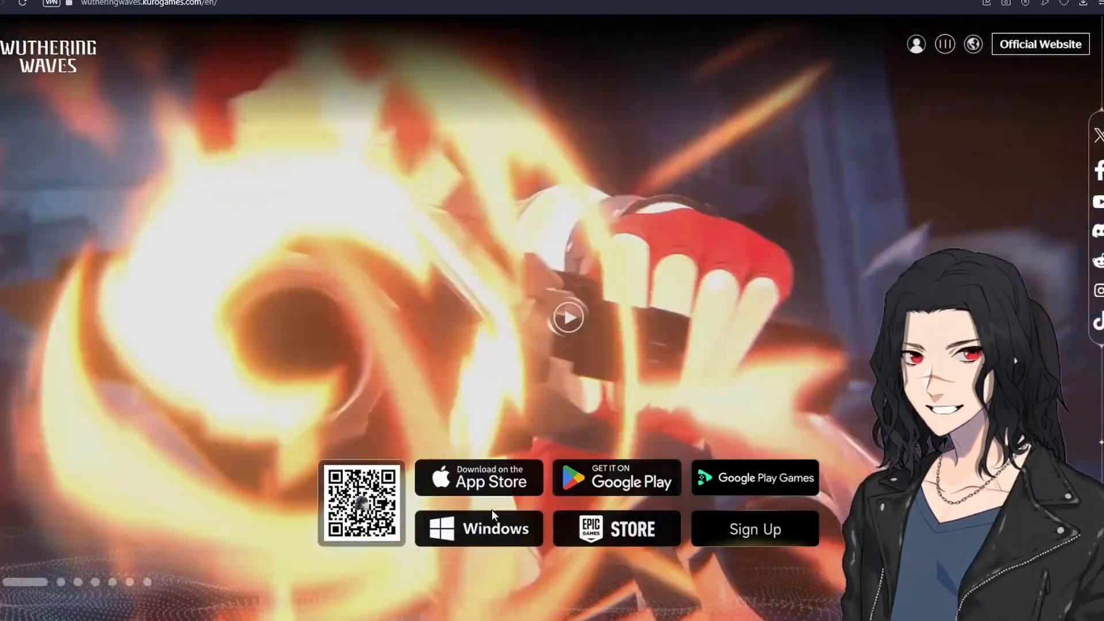
# Download the Windows setup file with Free Download Manager
pyautogui.click(479, 529)
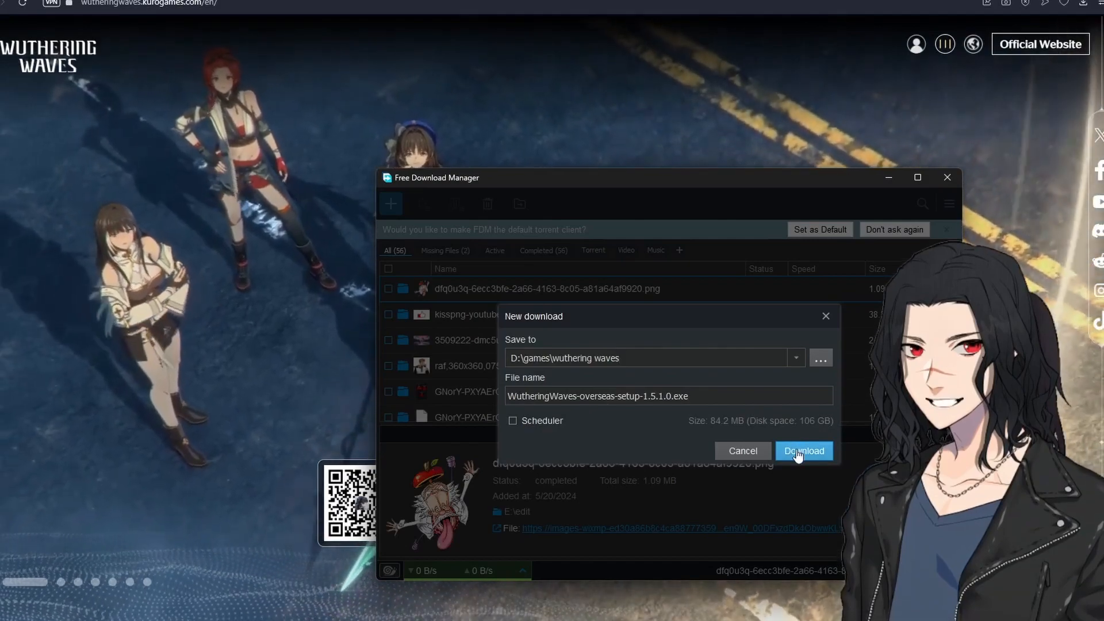
pyautogui.click(804, 451)
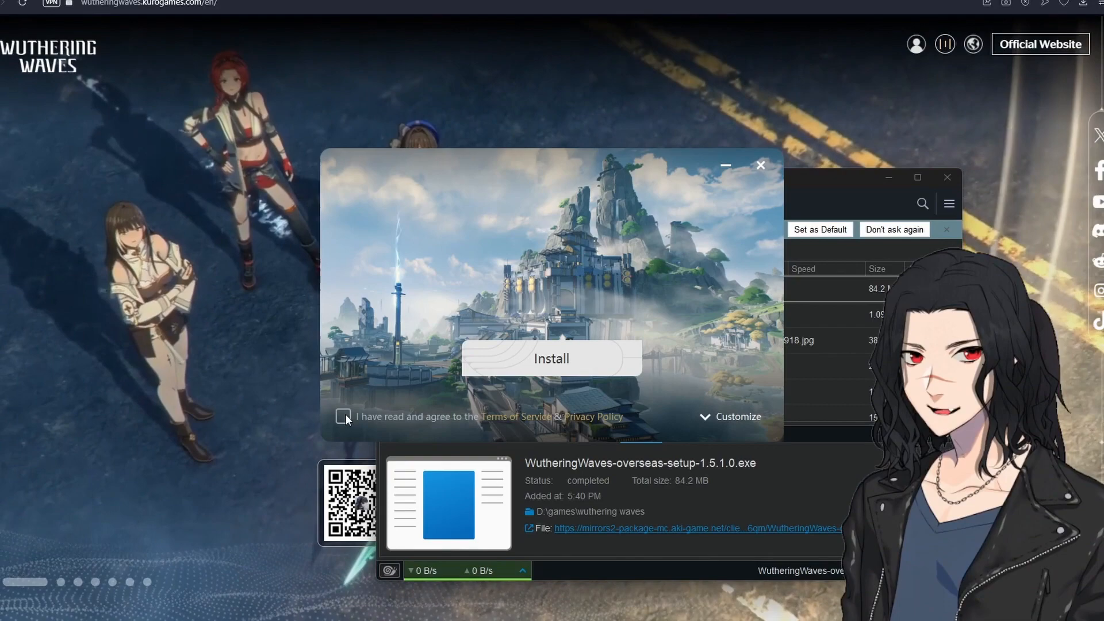
# Agree to the terms of service and privacy policy, then install the launcher
pyautogui.click(343, 416)
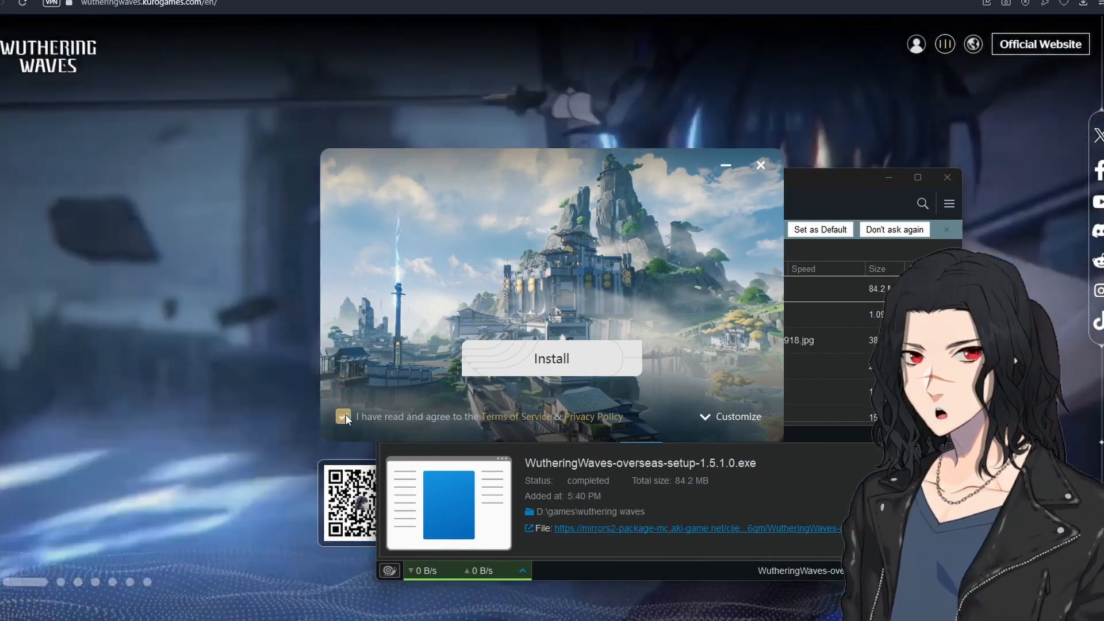
pyautogui.click(551, 358)
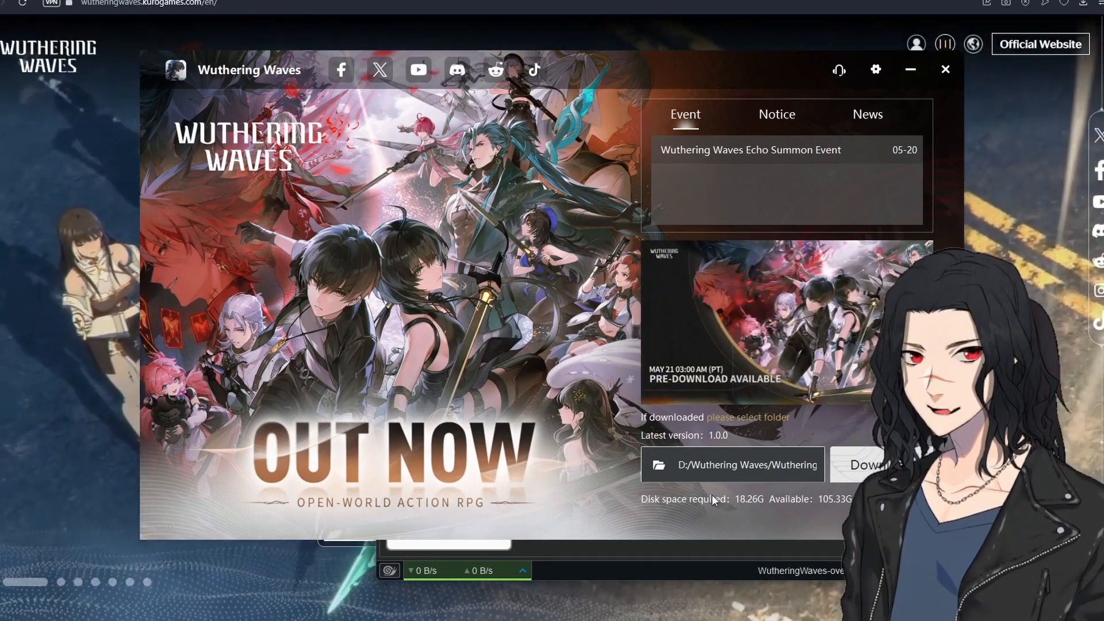
# Download the 18.26 GB game into the Wuthering Waves folder on D and launch it
pyautogui.click(732, 464)
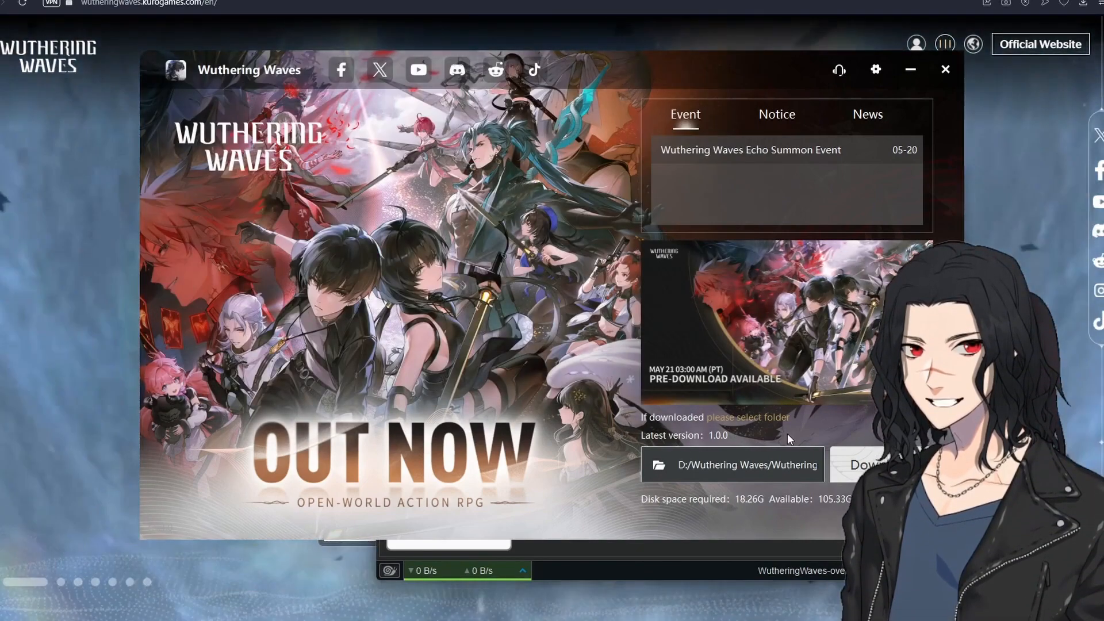
pyautogui.click(866, 465)
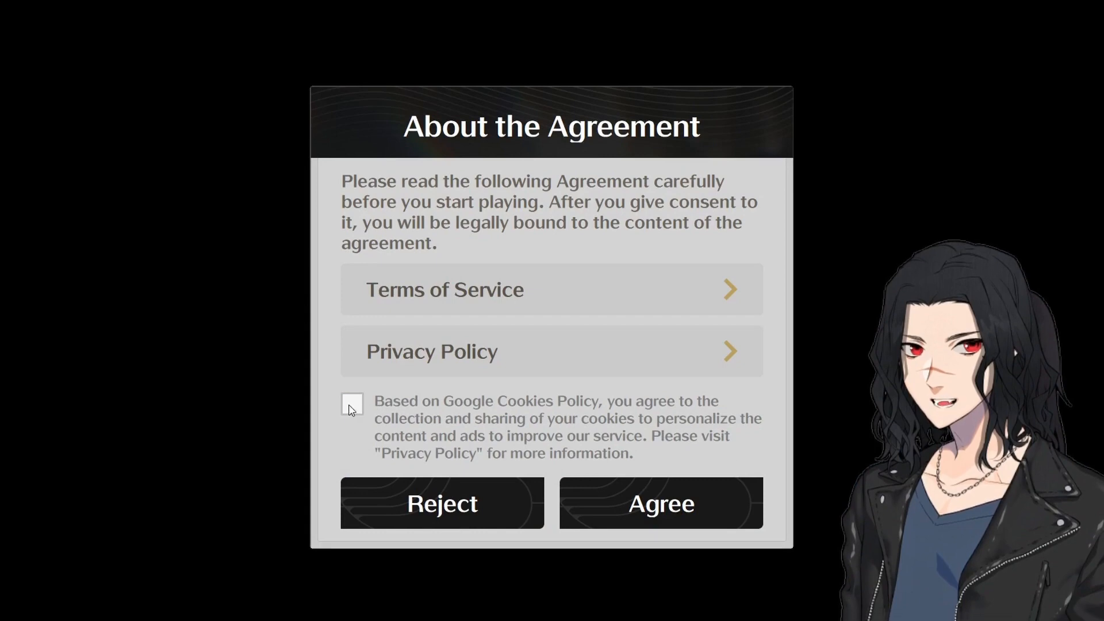
# Tick the Google Cookies Policy consent and agree to the player agreement
pyautogui.click(352, 404)
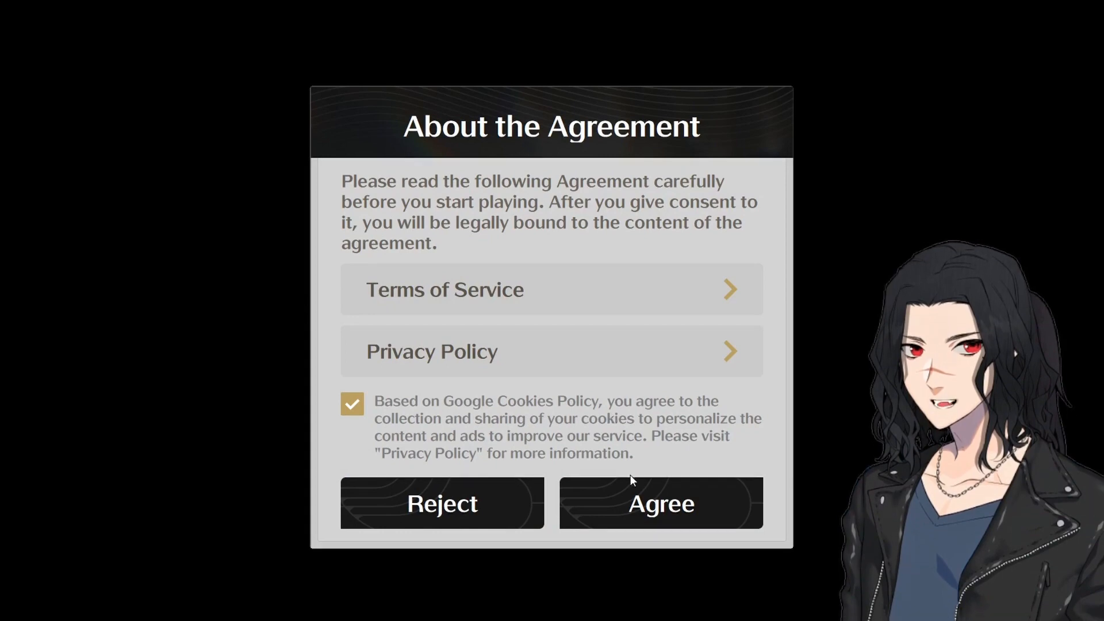
pyautogui.click(660, 503)
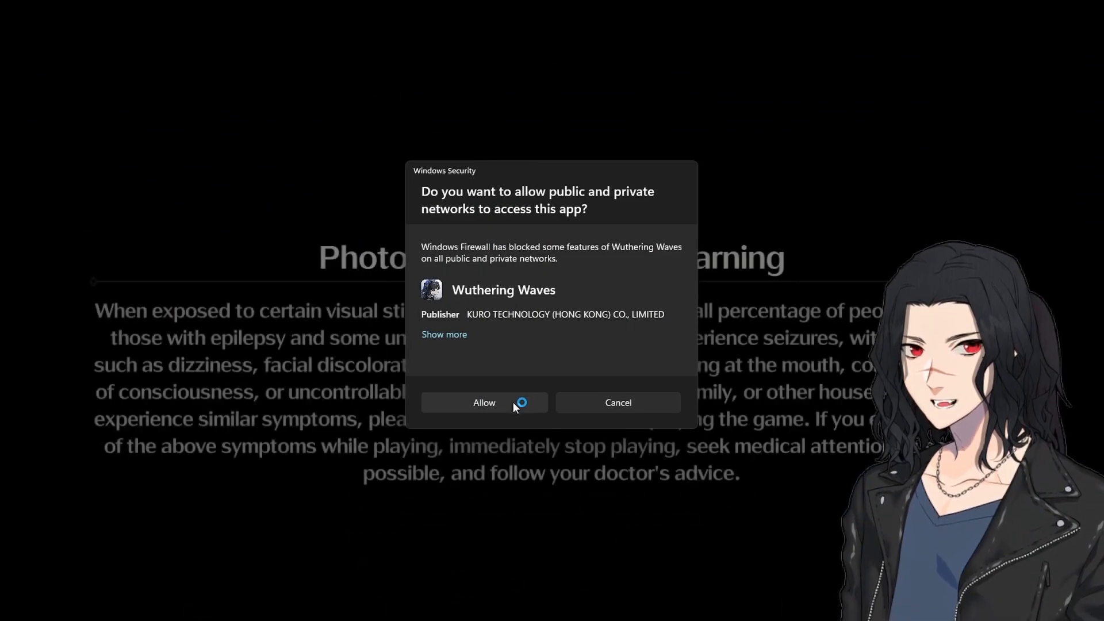
# Allow Wuthering Waves through the Windows firewall on public and private networks
pyautogui.click(484, 402)
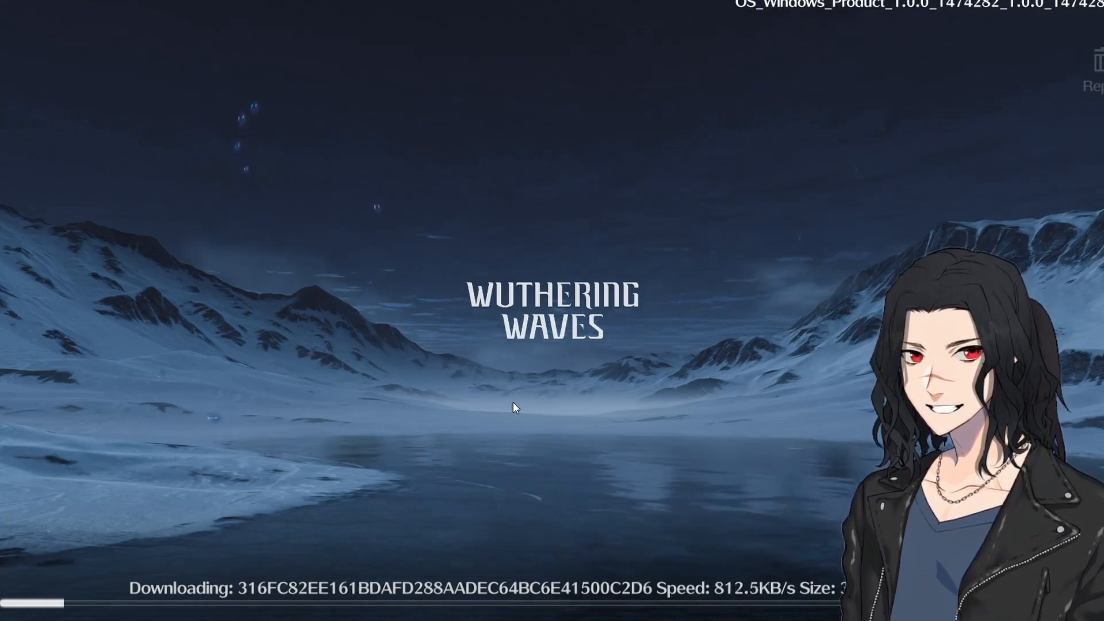
pyautogui.moveTo(1068, 277)
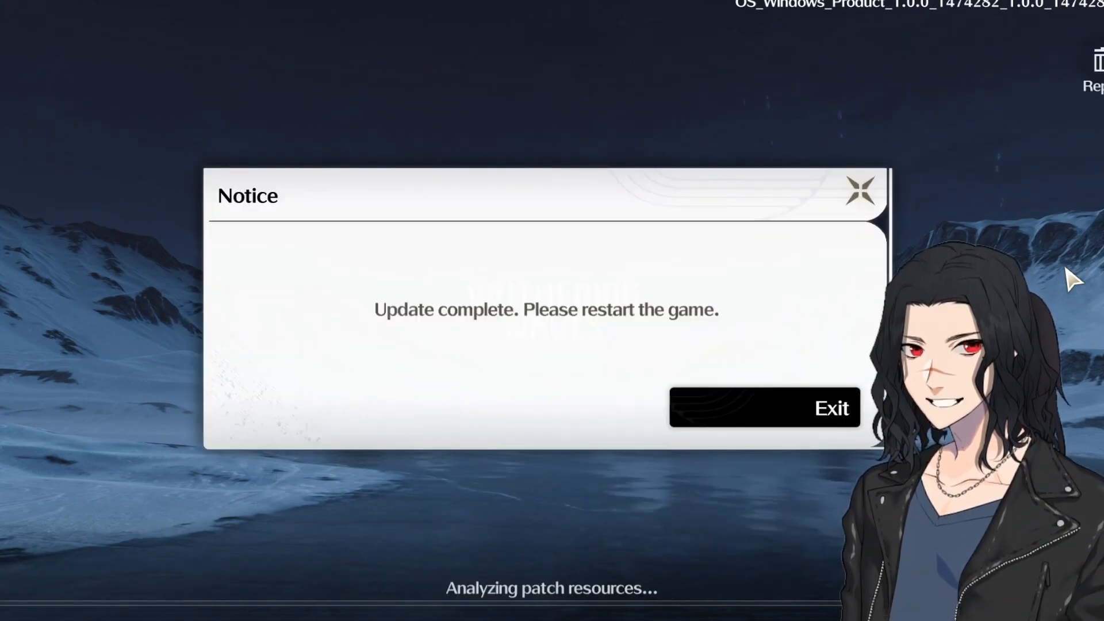
pyautogui.moveTo(796, 415)
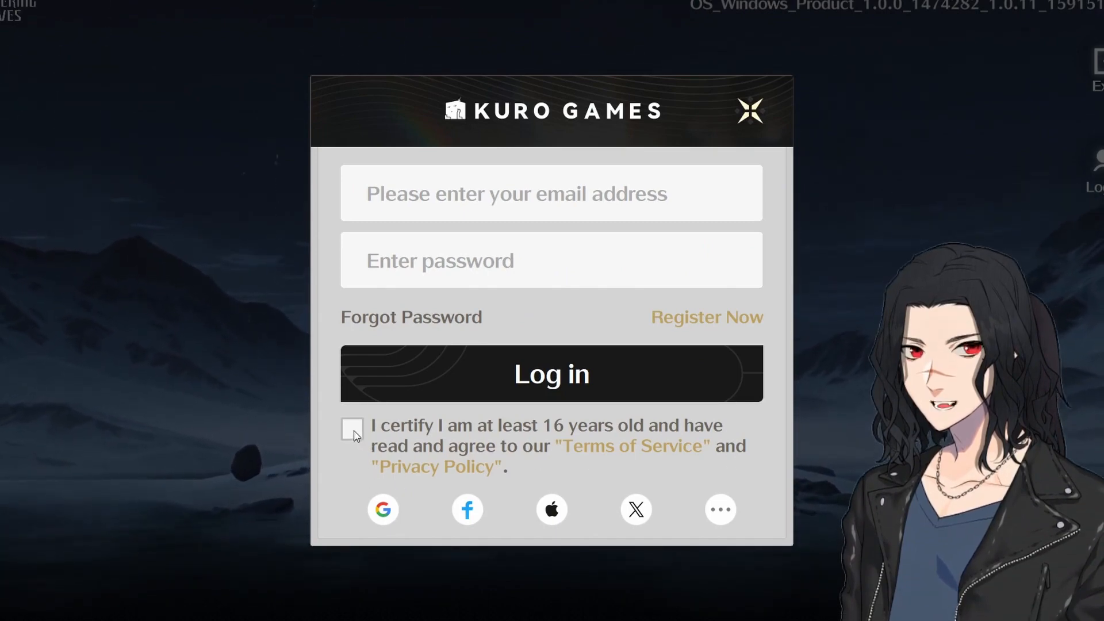
# Certify age and terms, then sign in to Kuro Games with a social login
pyautogui.click(352, 429)
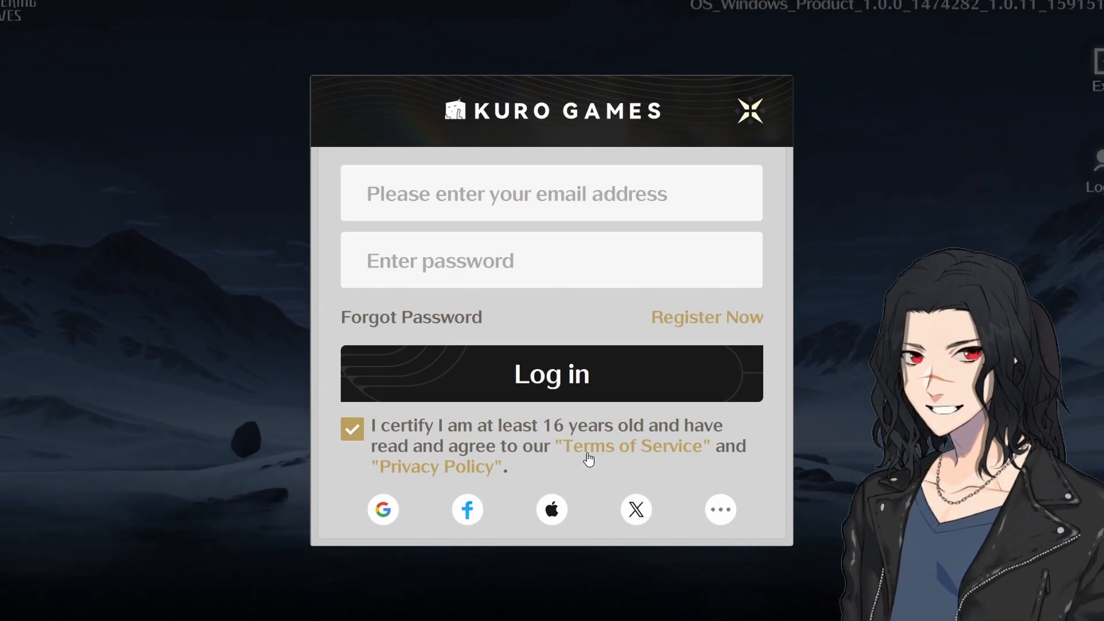
pyautogui.moveTo(578, 463)
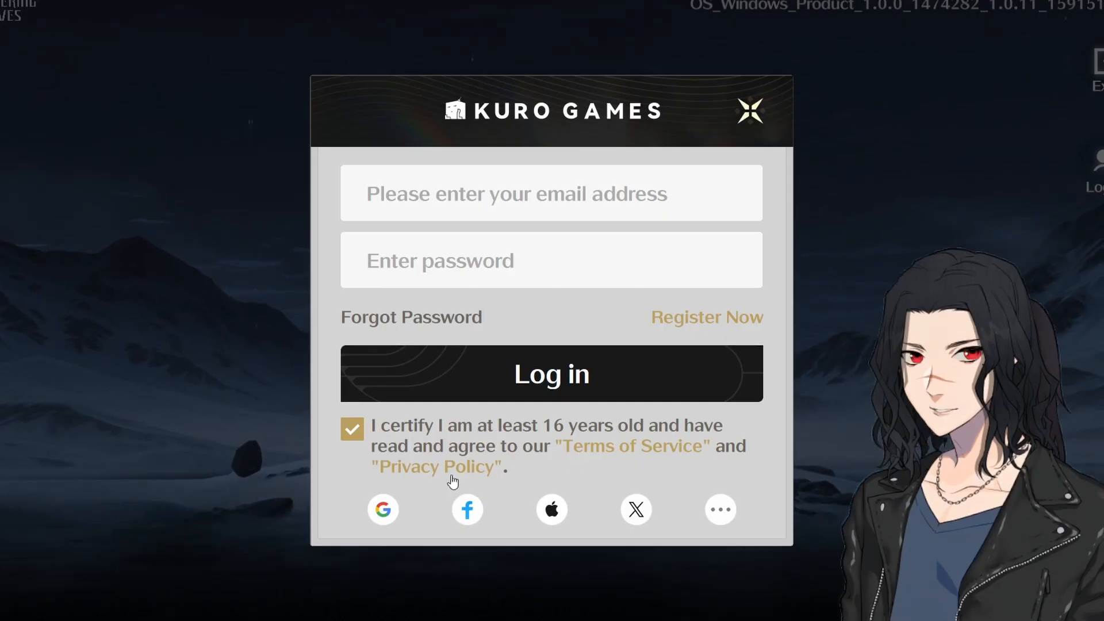
pyautogui.click(551, 374)
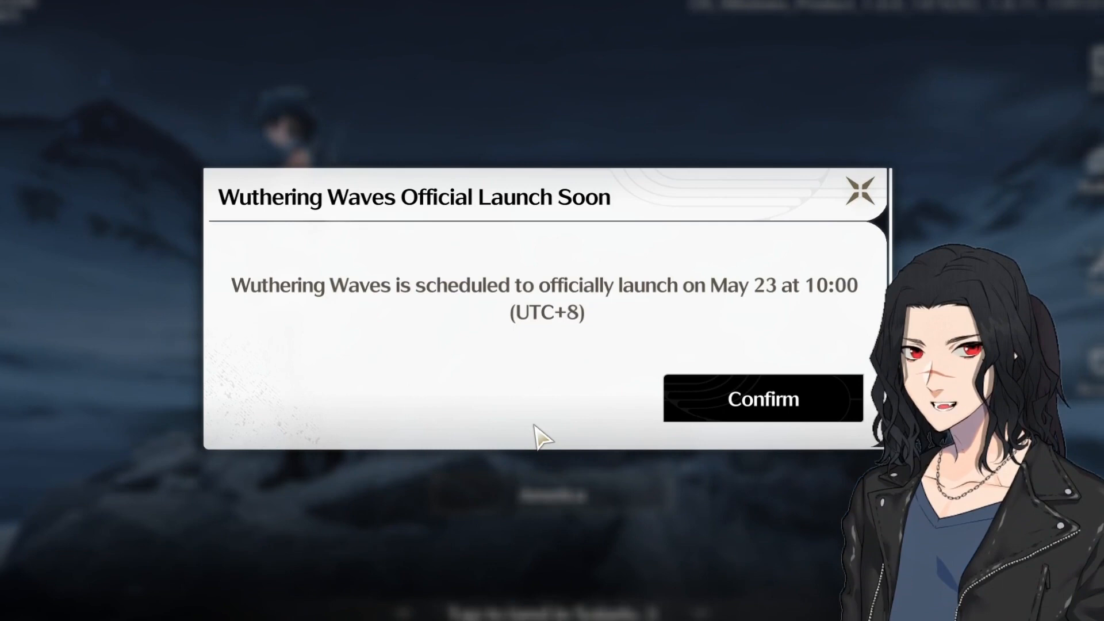
# Confirm the 'Official Launch Soon' notice to reach the America server title screen
pyautogui.click(762, 399)
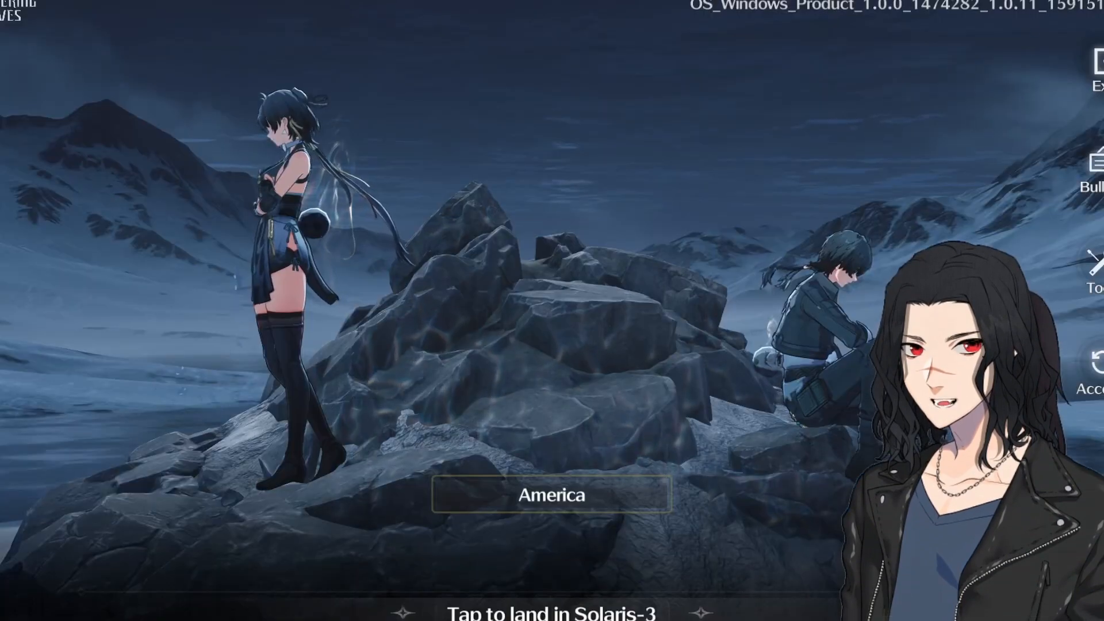